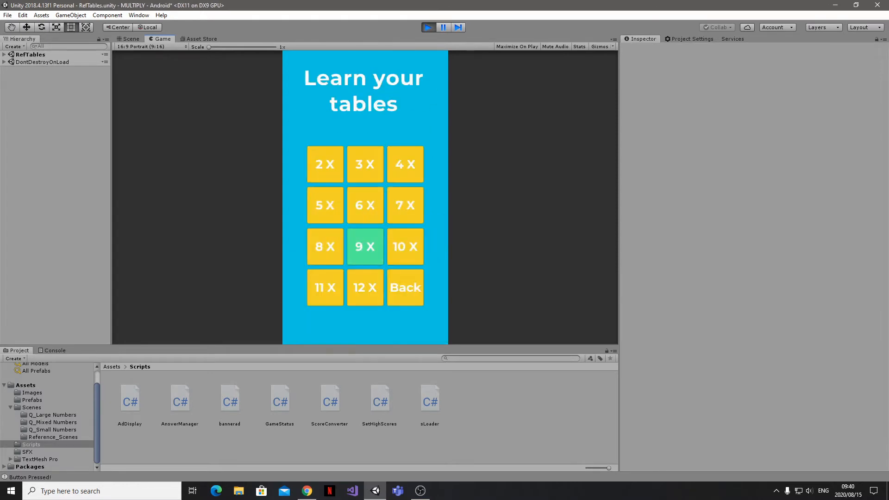
# - Exit Play mode so the editor returns to the MainMenu scene
pyautogui.click(324, 164)
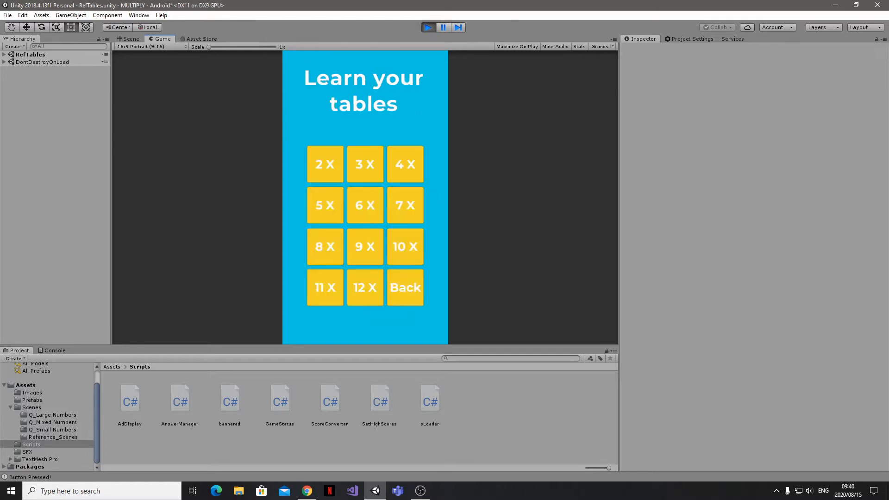
pyautogui.click(406, 287)
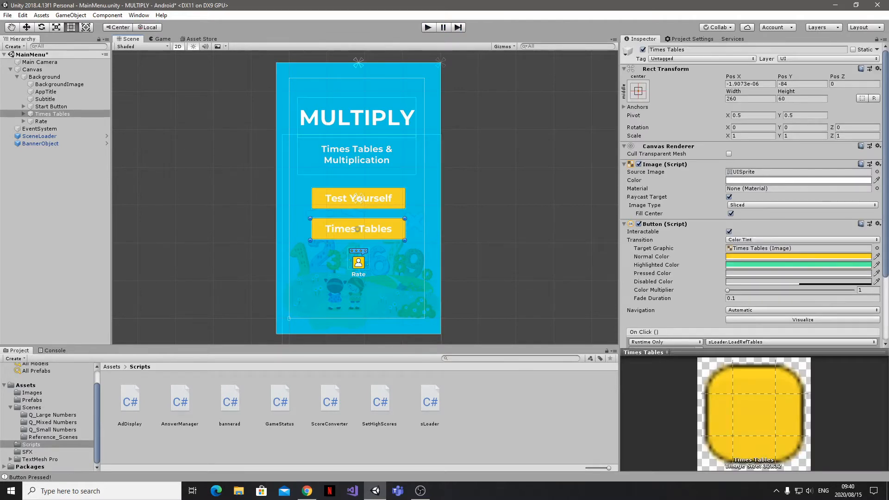
# - Attach an Analytics Event Tracker component to the Times Tables button via Add Component search 'ana'
pyautogui.scroll(-3)
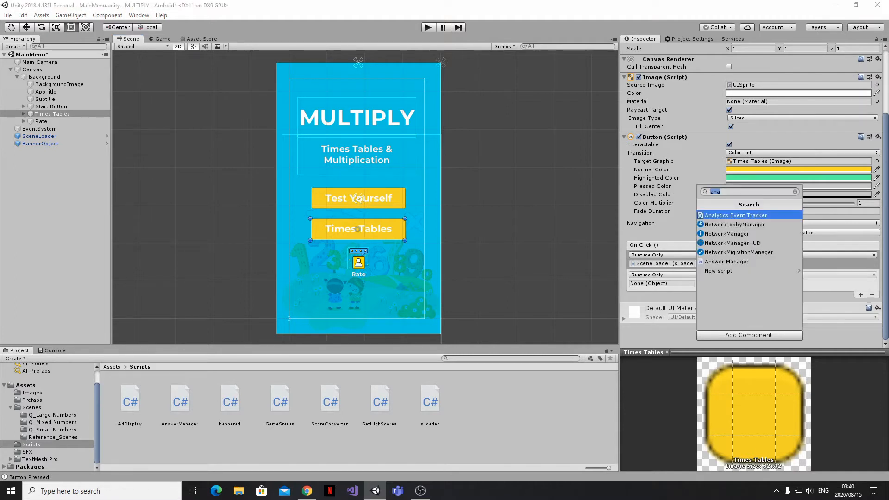
pyautogui.moveTo(732, 243)
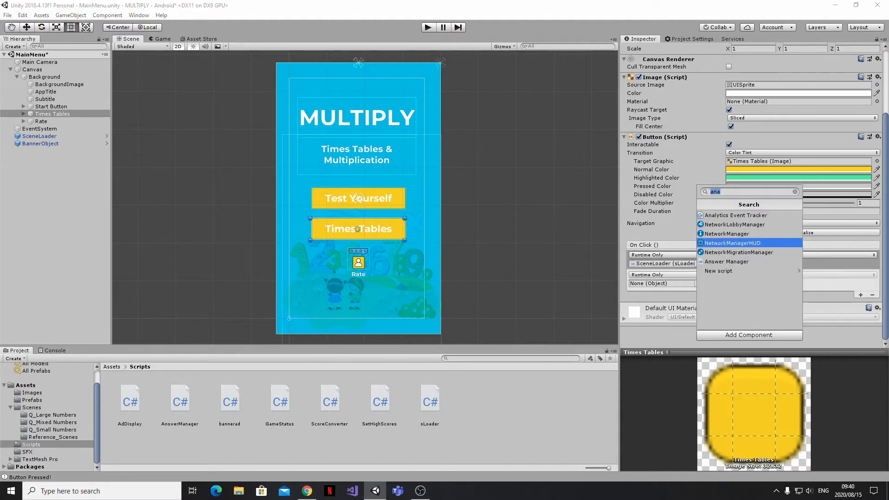
pyautogui.moveTo(736, 215)
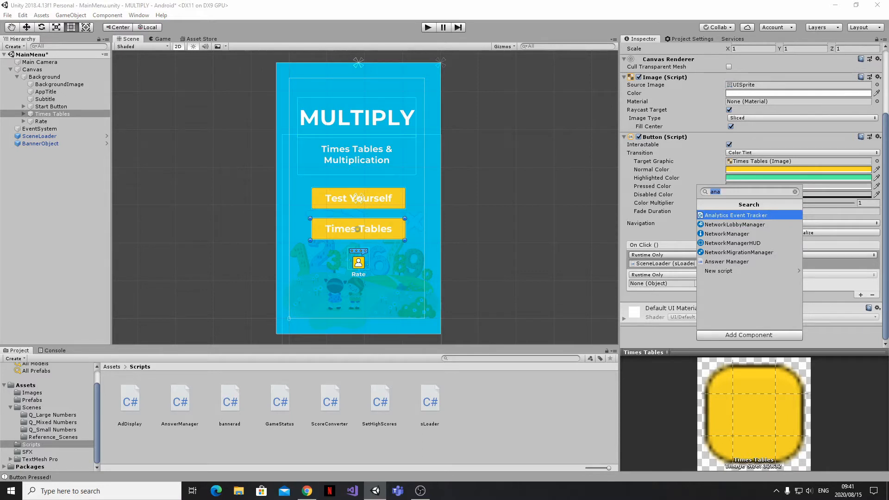
pyautogui.click(735, 215)
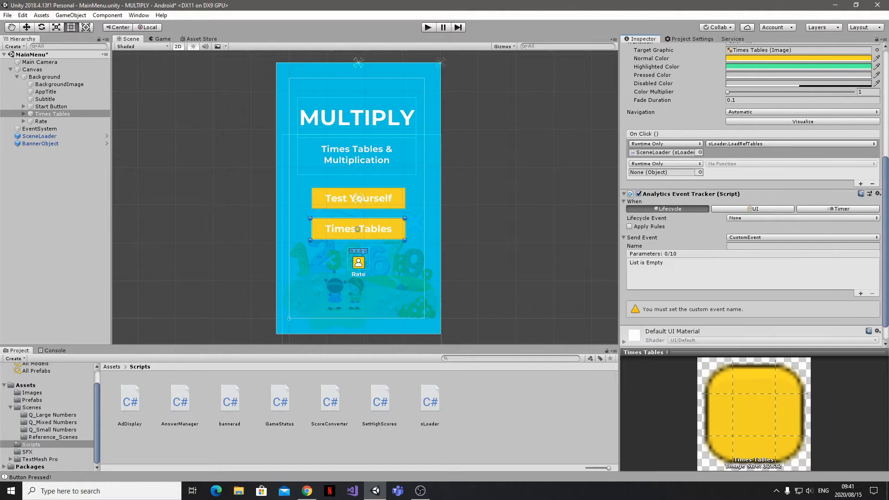
pyautogui.scroll(-3)
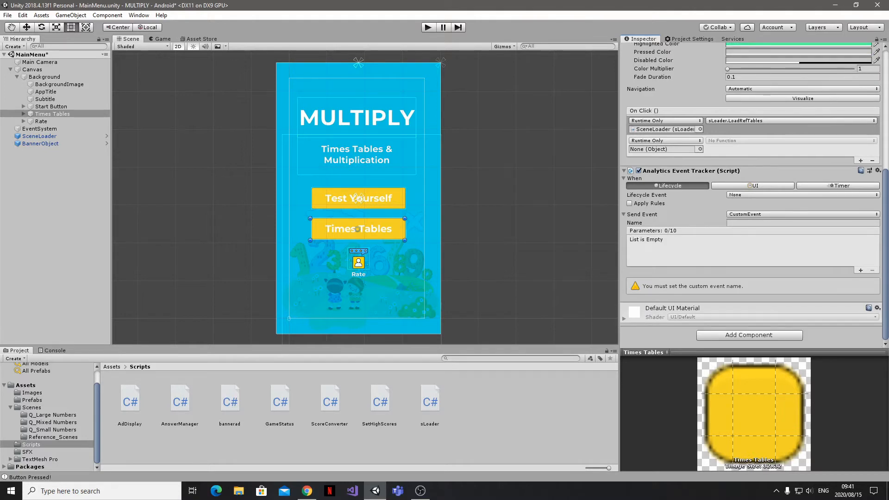
# - Set the tracker to fire on UI events with custom event name Tables_ButtonClick
pyautogui.click(753, 185)
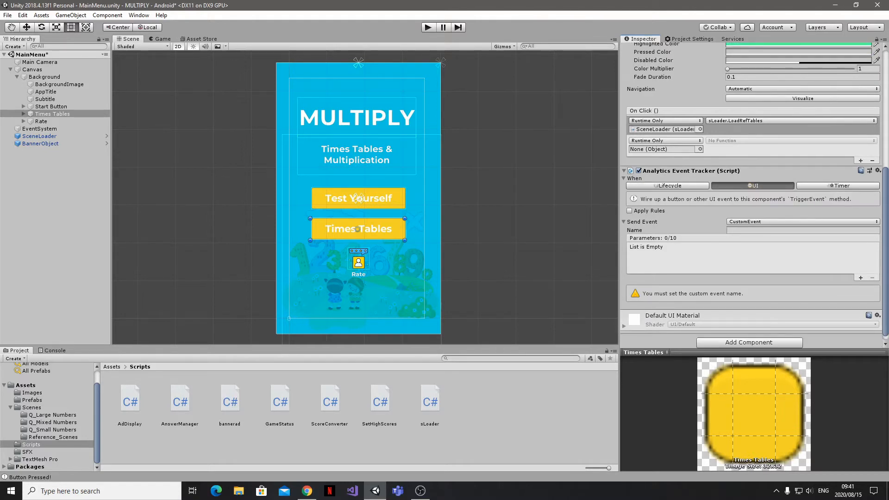
pyautogui.click(802, 230)
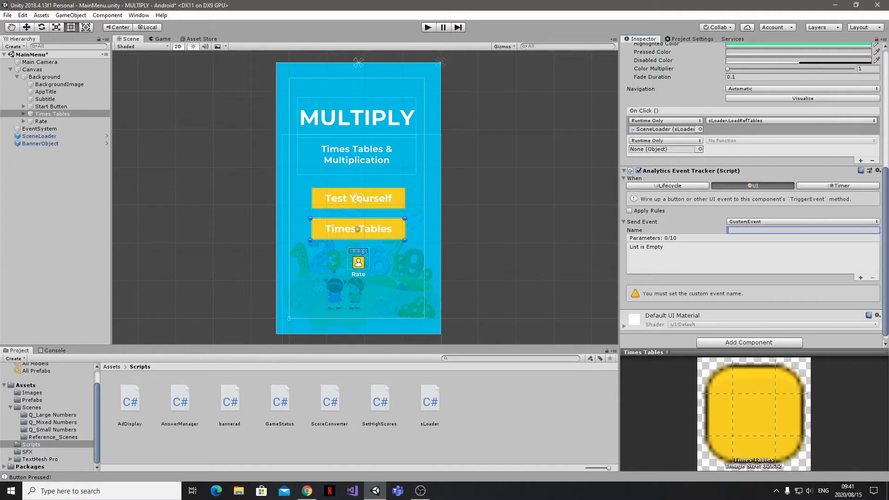
pyautogui.write('Tables_')
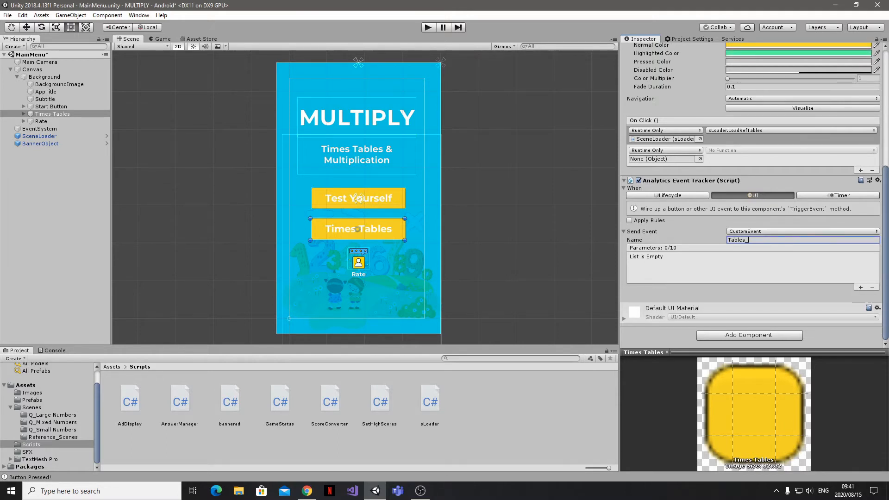
pyautogui.write('Button')
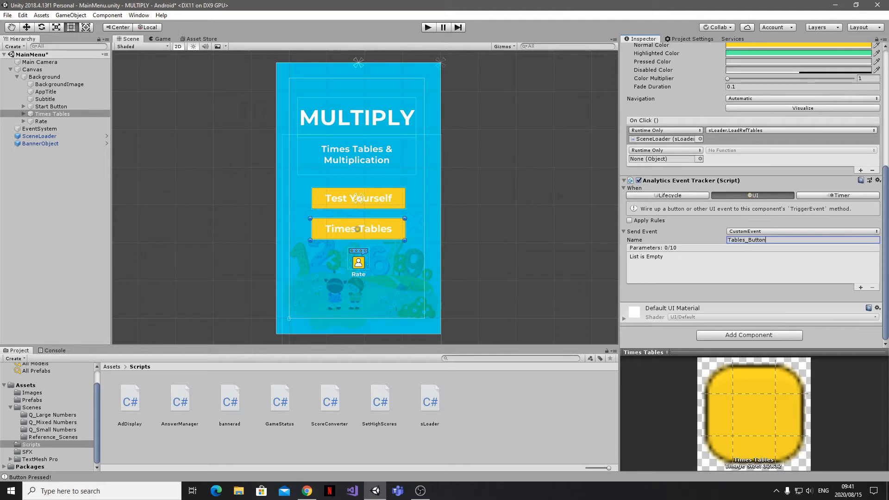
pyautogui.write('Click')
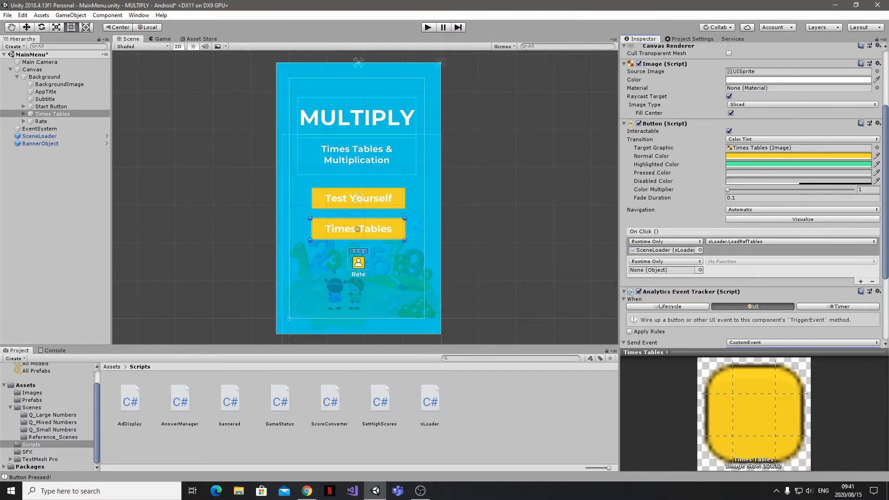
# - Set the button's On Click function to AnalyticsEventTracker > TriggerEvent()
pyautogui.scroll(-3)
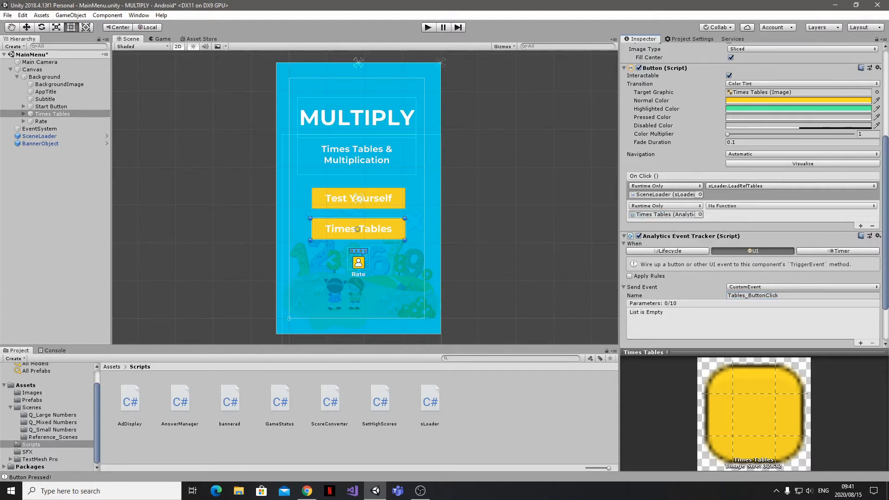
pyautogui.click(791, 206)
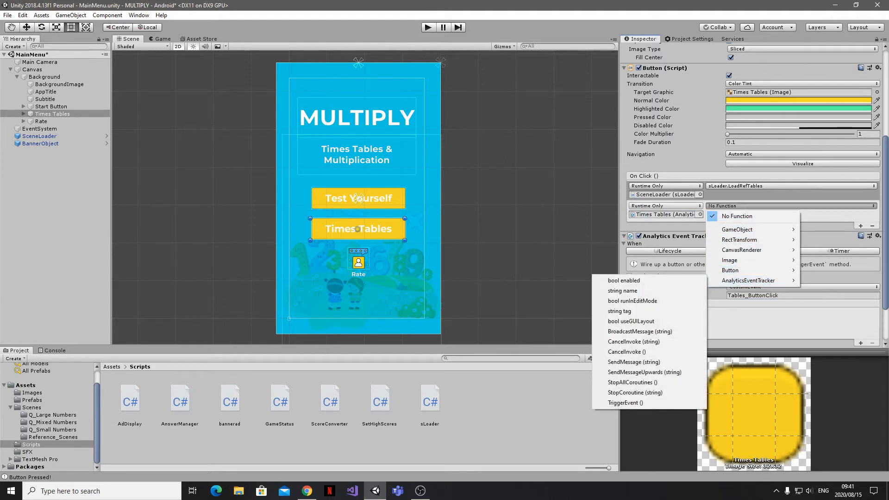
pyautogui.moveTo(749, 279)
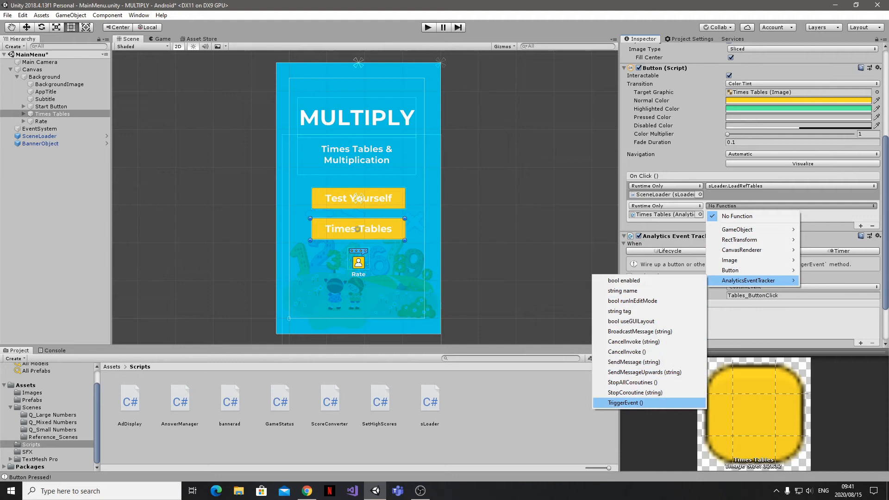
pyautogui.click(625, 402)
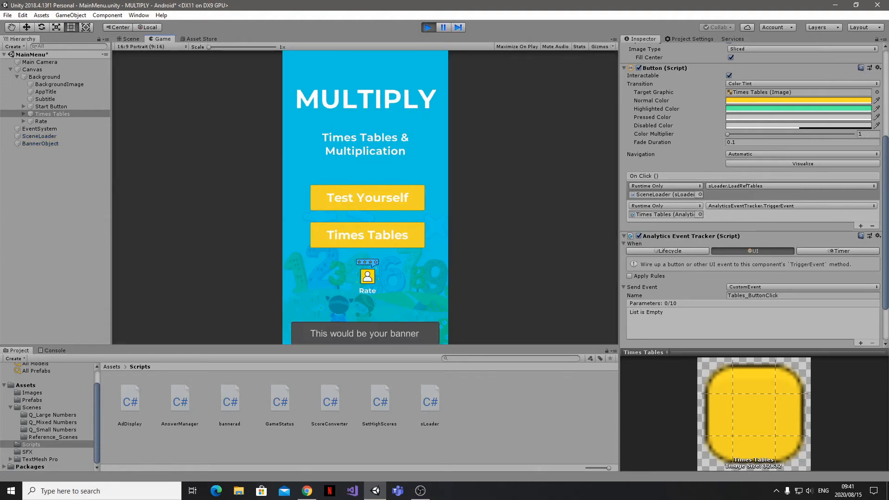
# - Play-test by clicking Times Tables, going Back, then stopping the game
pyautogui.click(367, 235)
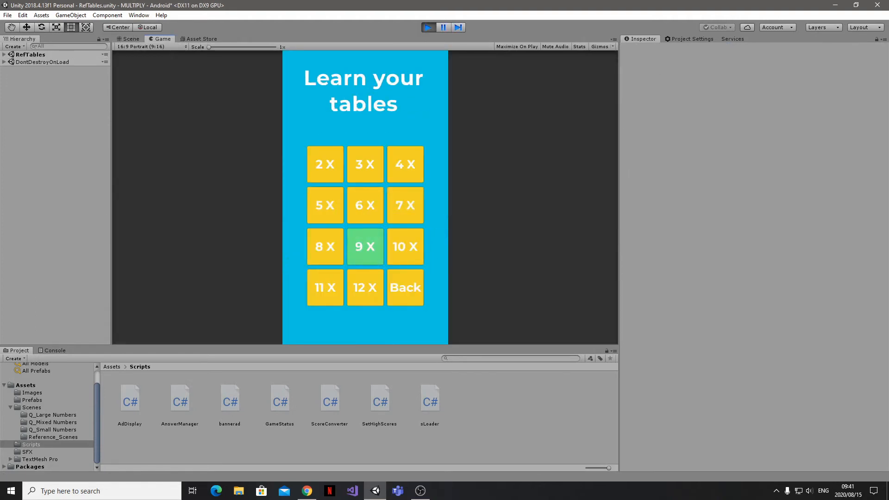
pyautogui.click(406, 287)
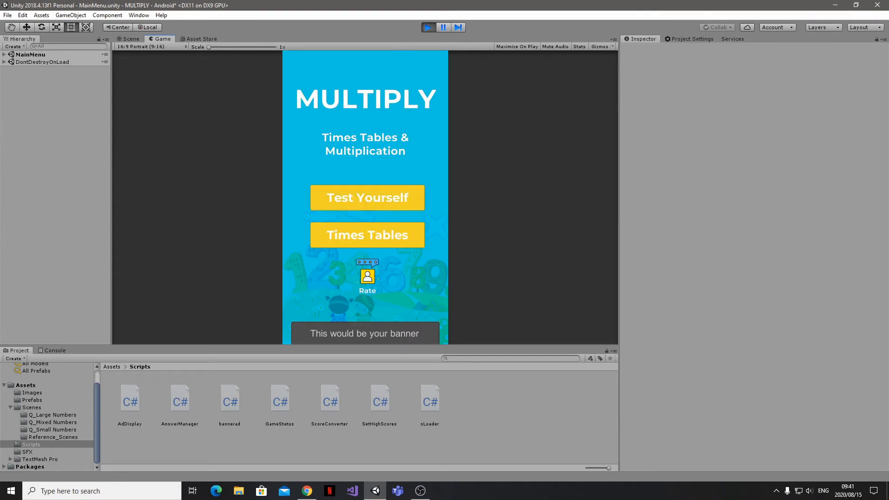
pyautogui.click(428, 27)
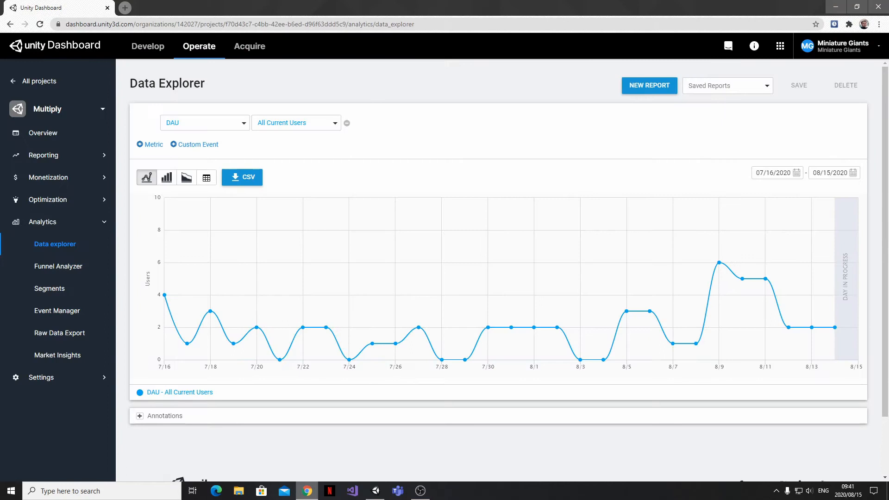
pyautogui.moveTo(372, 343)
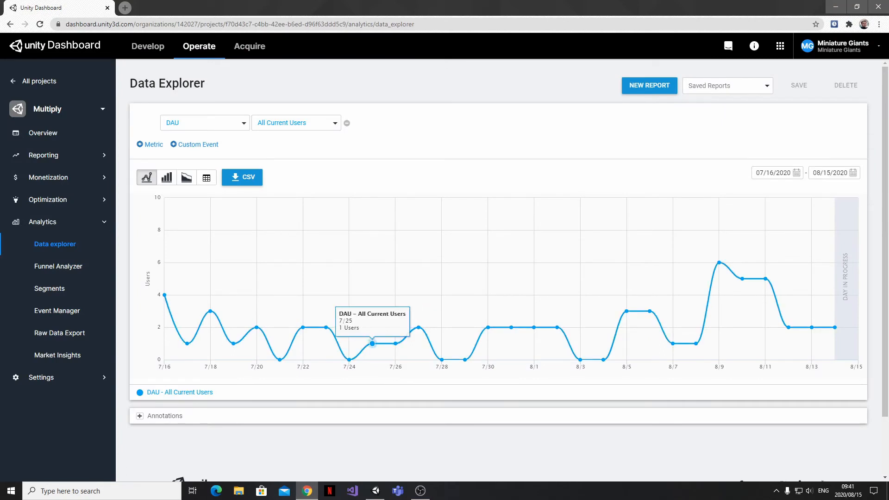
pyautogui.moveTo(57, 311)
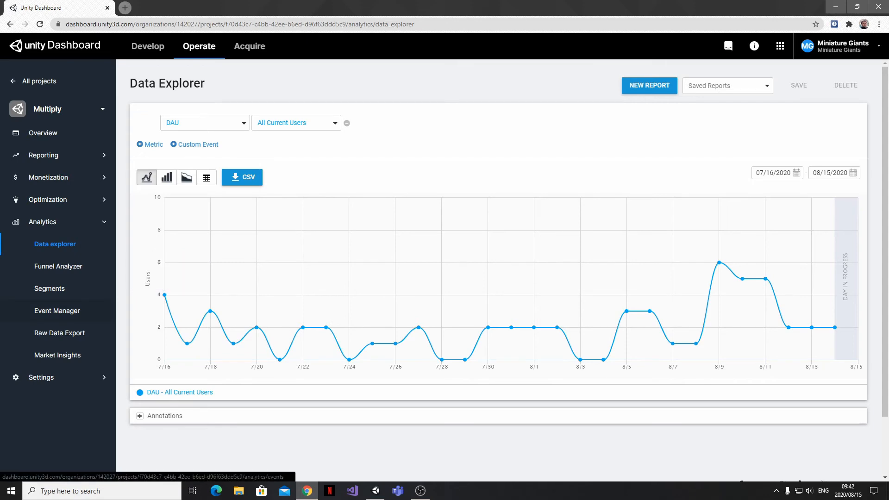
# - Verify Tables_ButtonClick appears in Event Manager, then return to Data Explorer
pyautogui.click(58, 312)
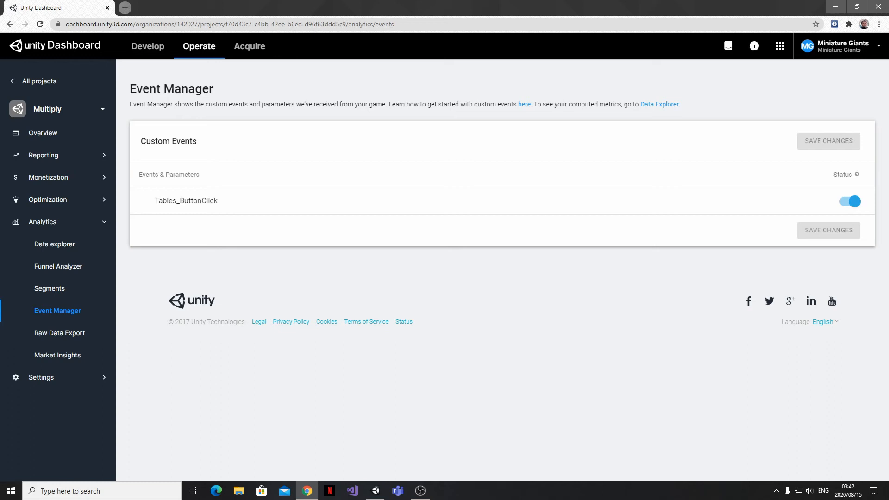
pyautogui.click(54, 244)
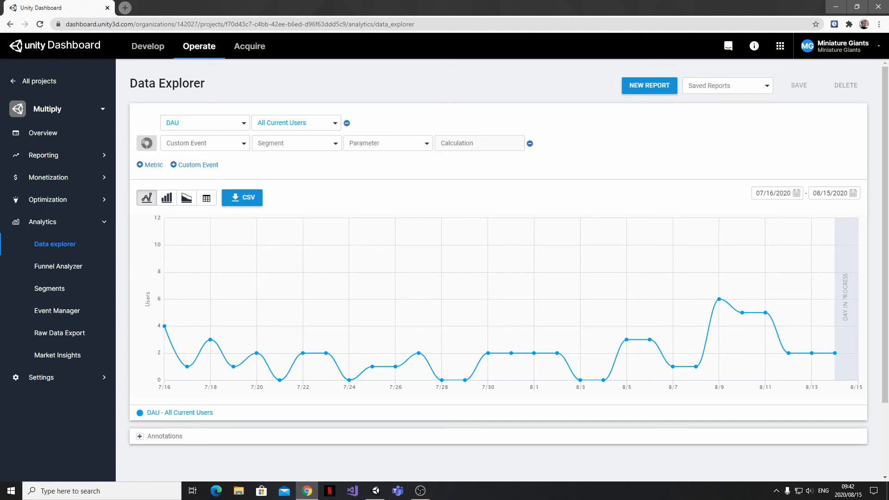
# - Chart Tables_ButtonClick unique users beside DAU, then return to the Unity editor
pyautogui.click(205, 142)
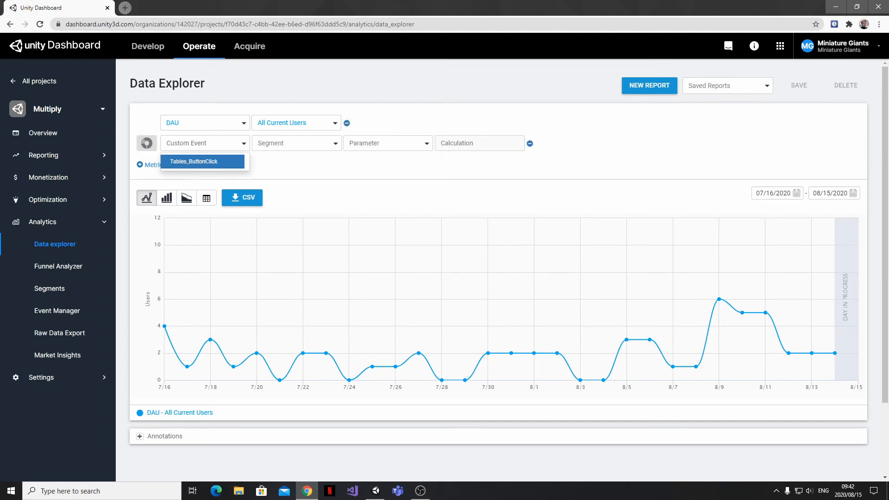
pyautogui.click(194, 161)
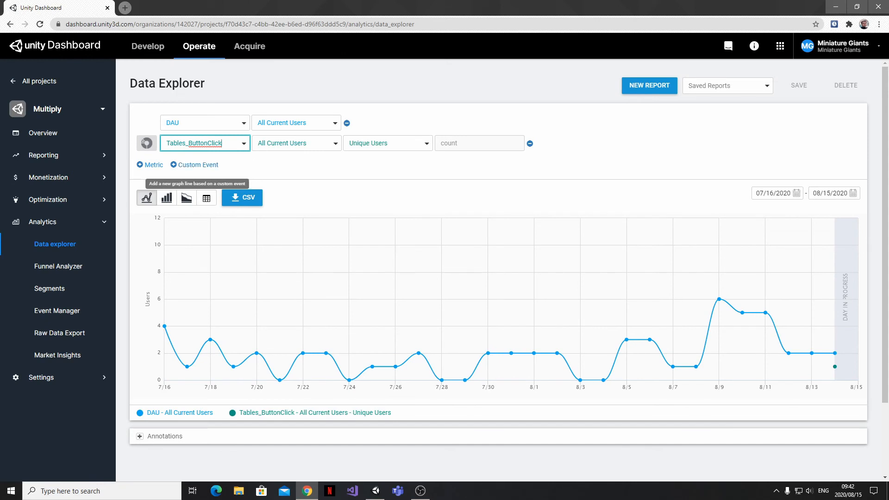
pyautogui.moveTo(835, 366)
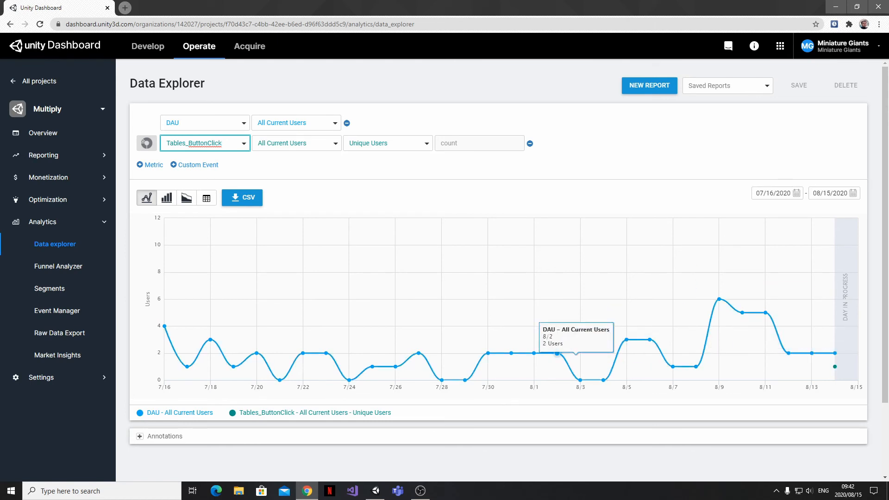
pyautogui.click(376, 491)
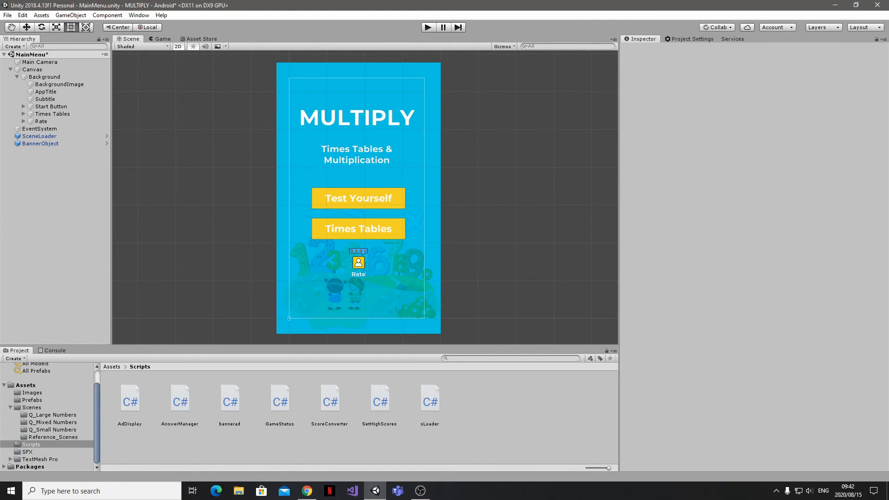